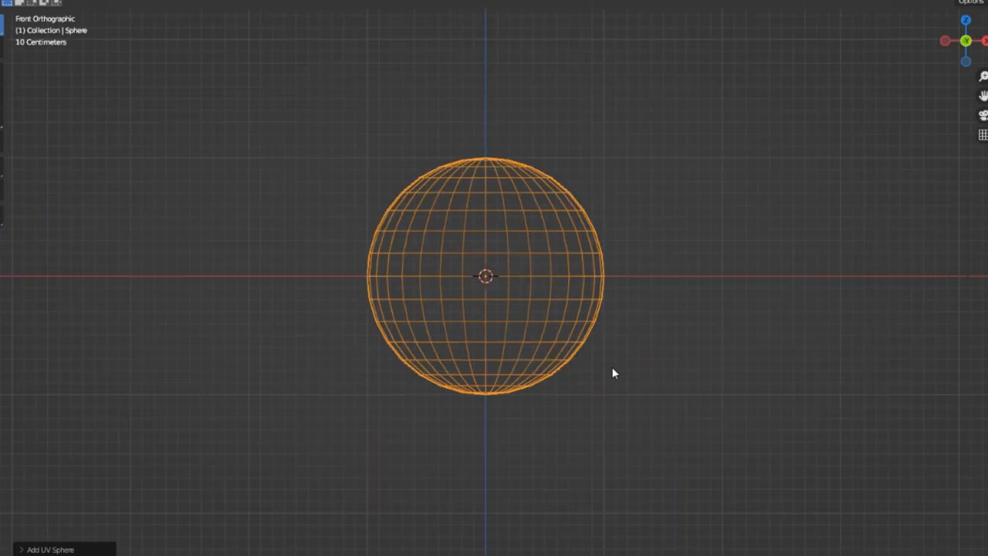
Stretch the sphere's top upward into a narrower egg form with proportional editing.
{"action": "left_click_drag", "start_coordinate": [324, 43], "coordinate": [661, 245]}
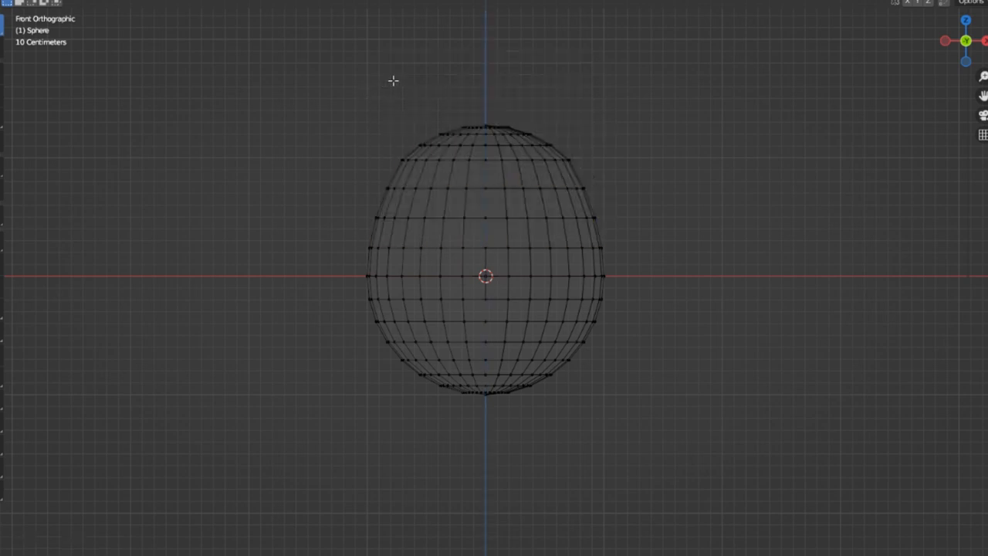
{"action": "left_click", "coordinate": [568, 151]}
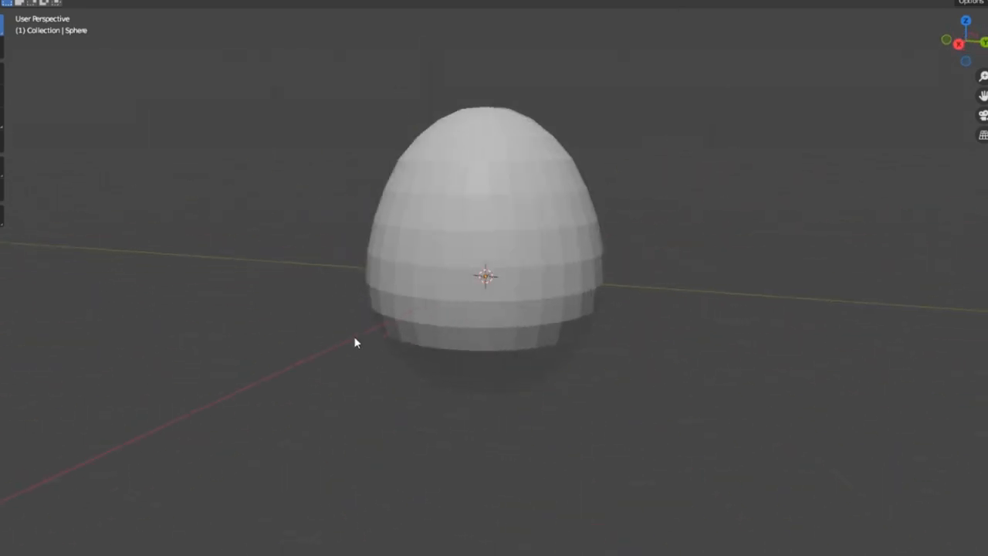
Orbit around the egg and bring up its Object Context Menu.
{"action": "left_click_drag", "start_coordinate": [356, 342], "coordinate": [594, 399]}
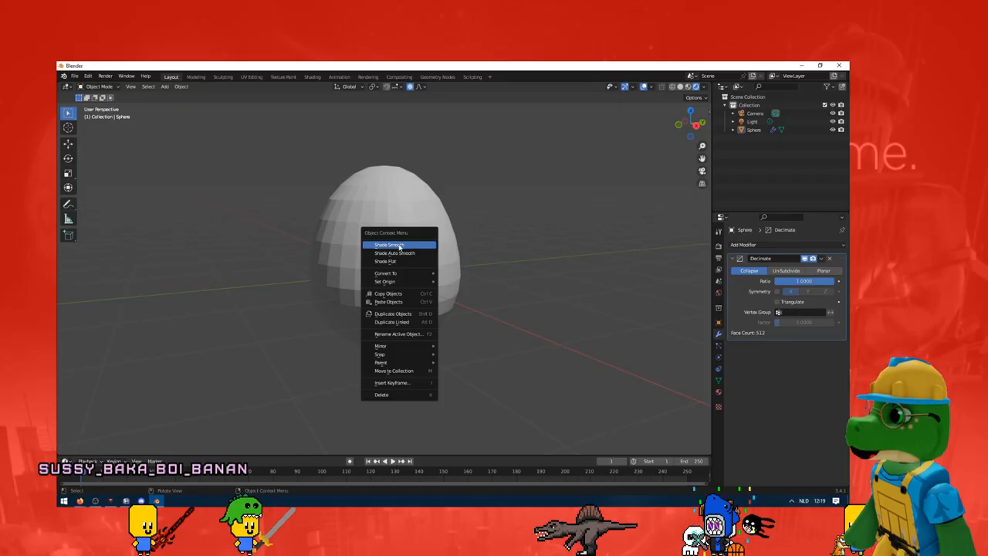
{"action": "left_click", "coordinate": [389, 244]}
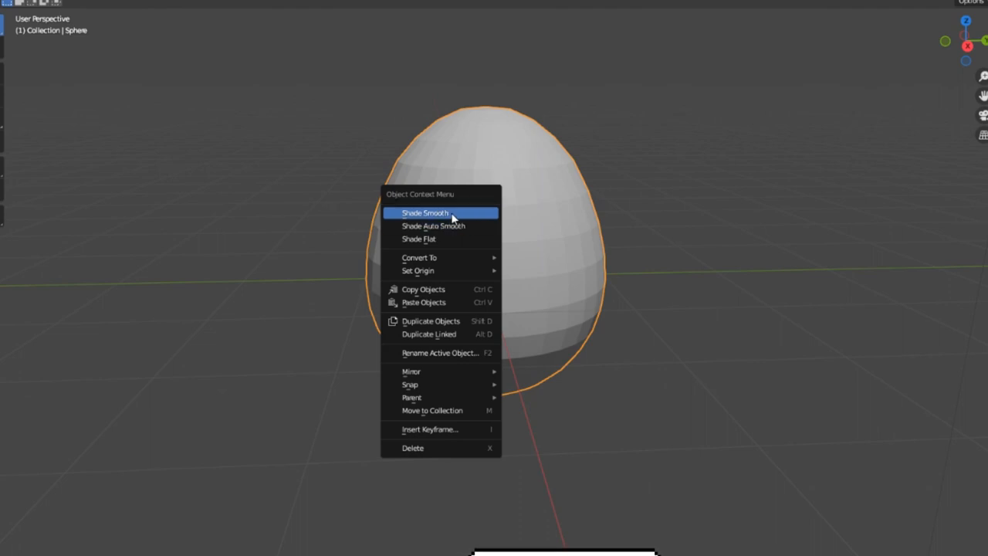
Apply Shade Smooth to the egg and orbit to check the faceting is gone.
{"action": "left_click", "coordinate": [424, 213]}
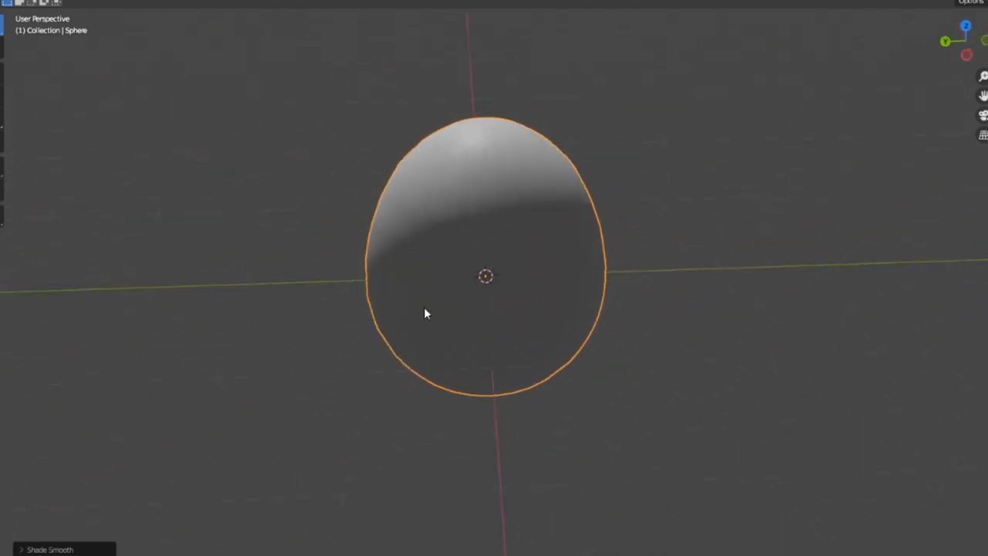
{"action": "left_click_drag", "start_coordinate": [425, 312], "coordinate": [167, 250]}
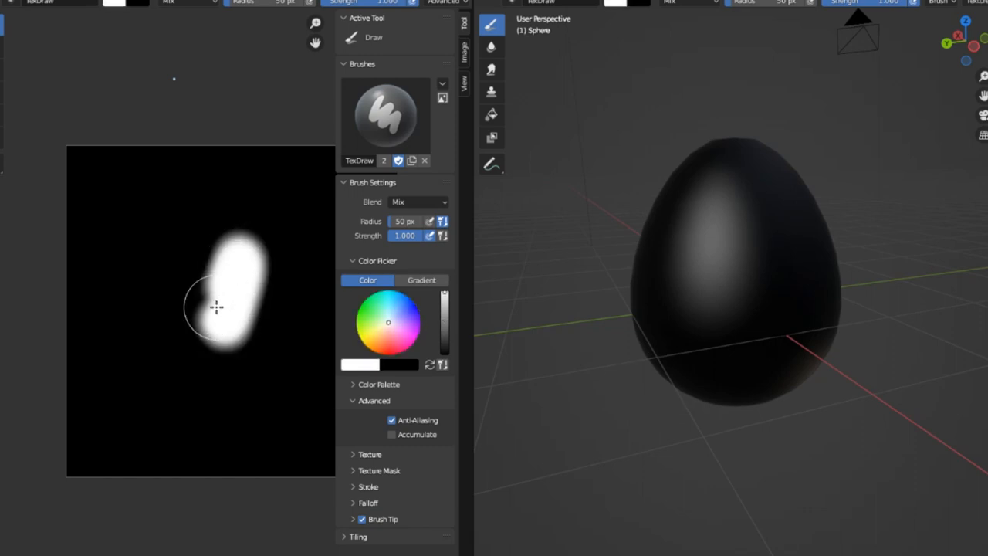
Paint a white test stroke across the black texture image with the TexDraw brush.
{"action": "left_click_drag", "start_coordinate": [216, 307], "coordinate": [726, 317]}
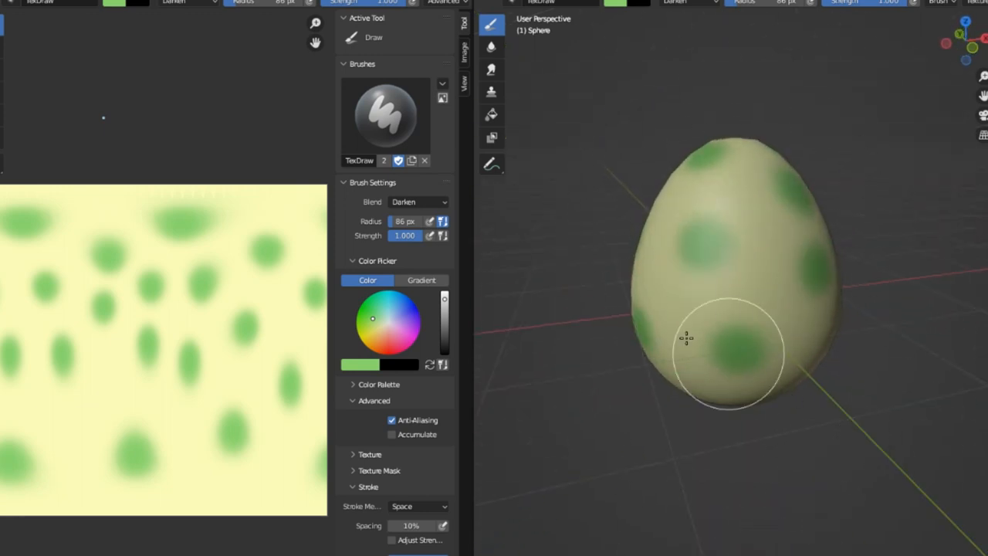
{"action": "mouse_move", "coordinate": [203, 342]}
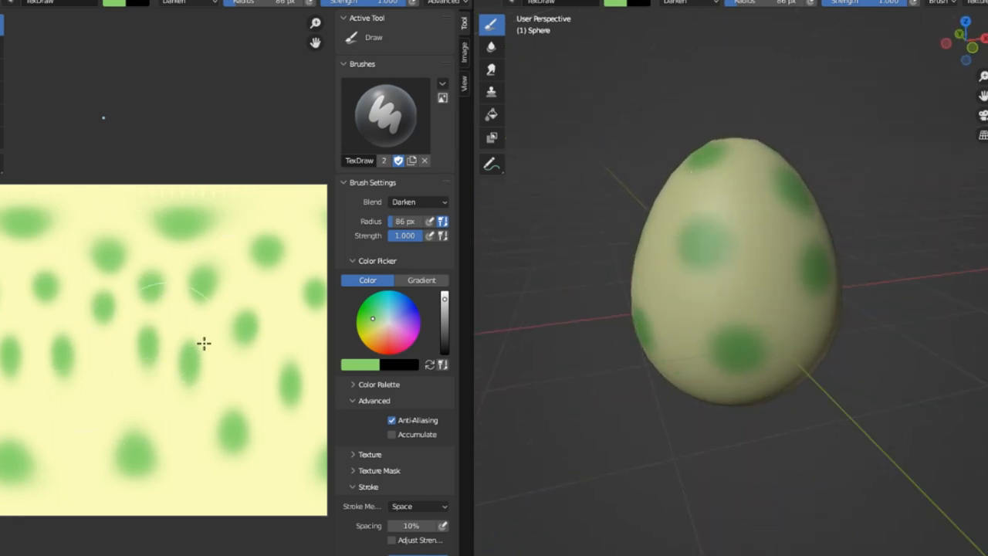